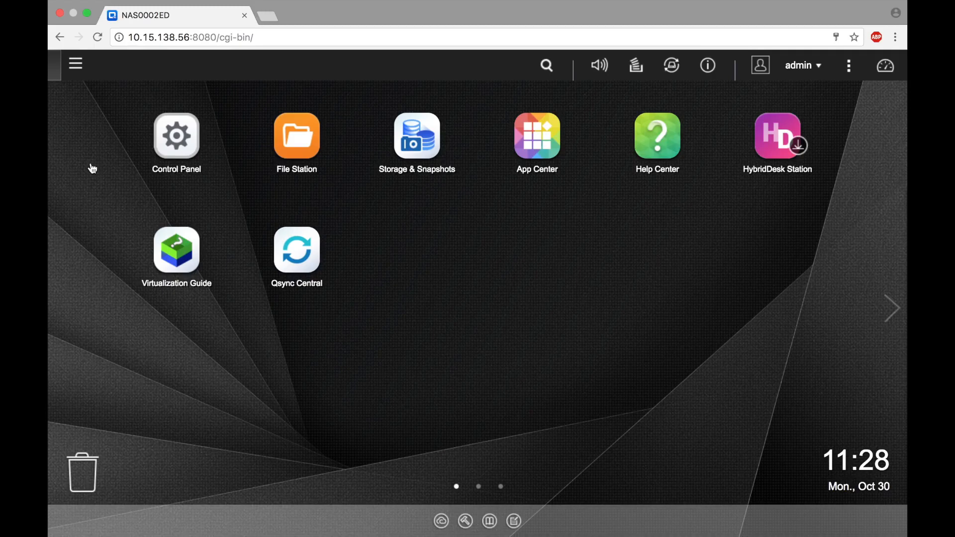
# Launch Storage & Snapshots from the main application menu.
pyautogui.click(76, 64)
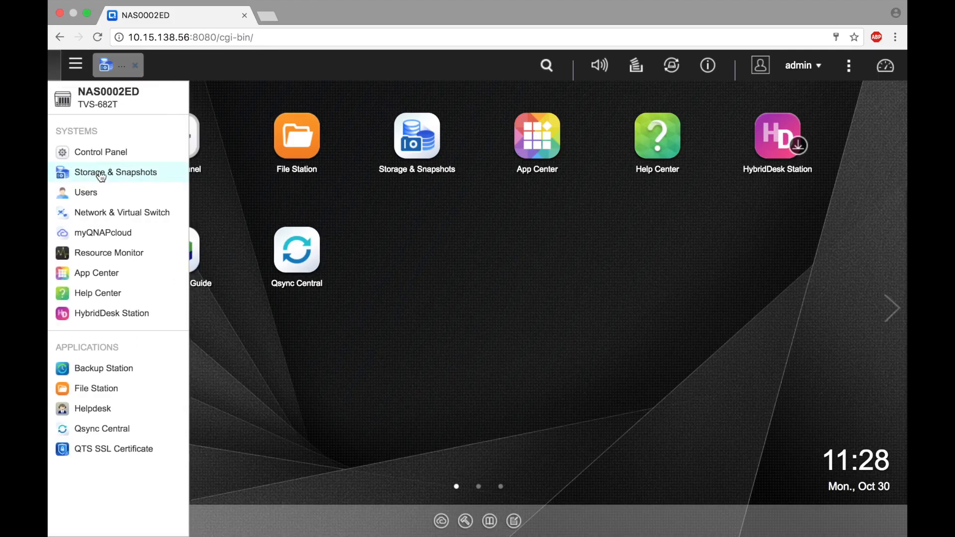
pyautogui.click(116, 171)
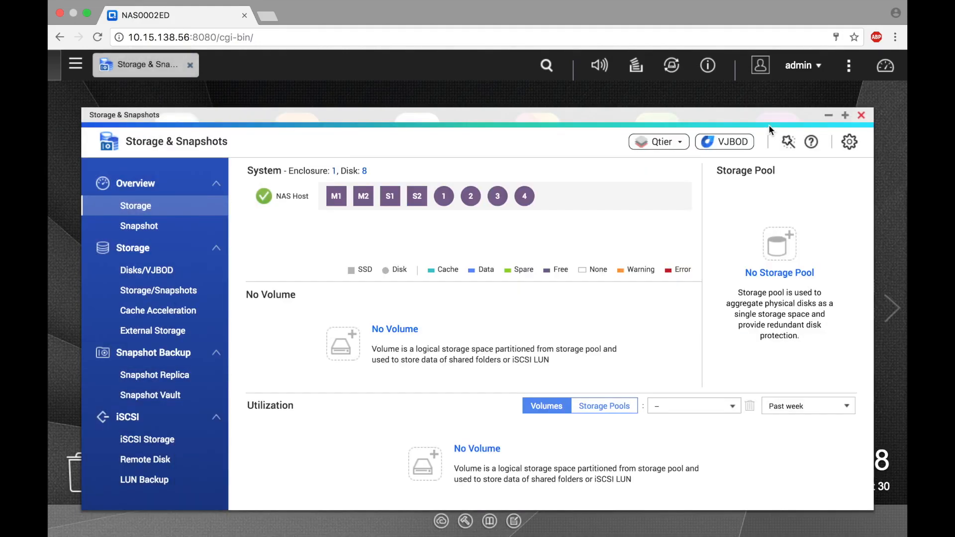
pyautogui.moveTo(195, 294)
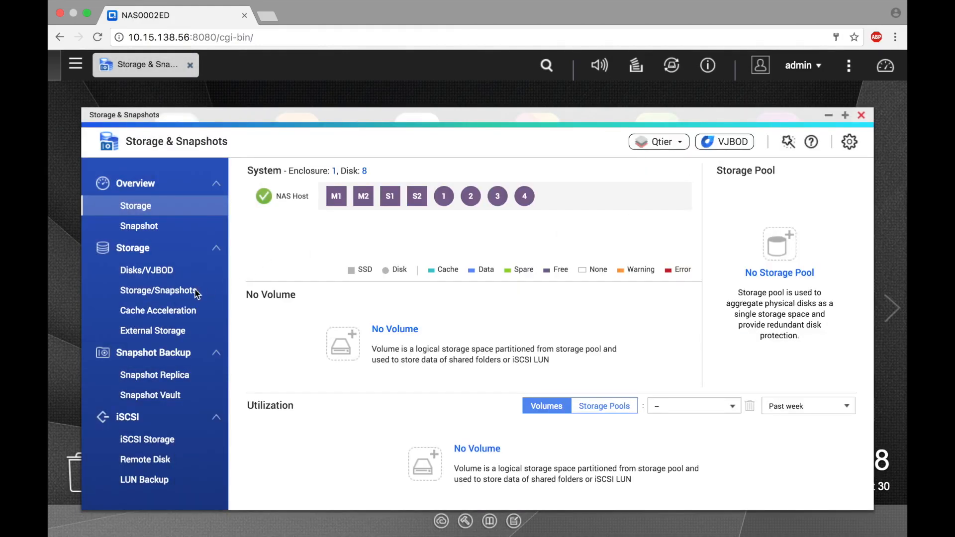
# Start a New Storage Pool from Storage/Snapshots with Qtier auto-tiering enabled.
pyautogui.click(158, 290)
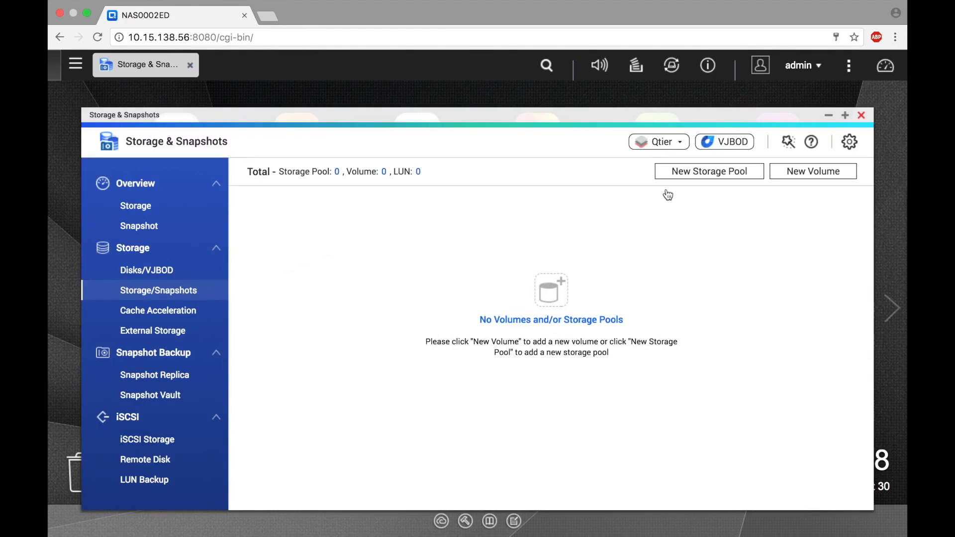
pyautogui.click(709, 172)
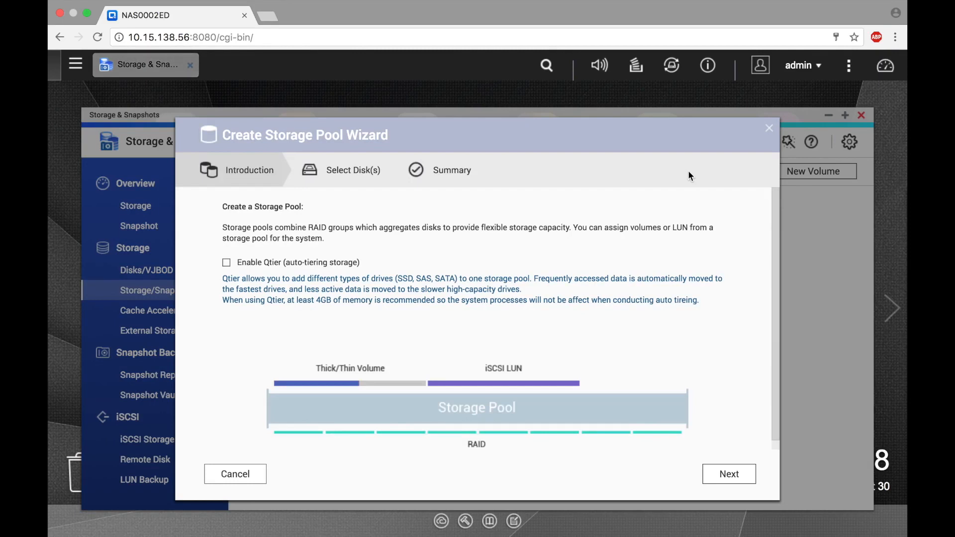
pyautogui.moveTo(364, 246)
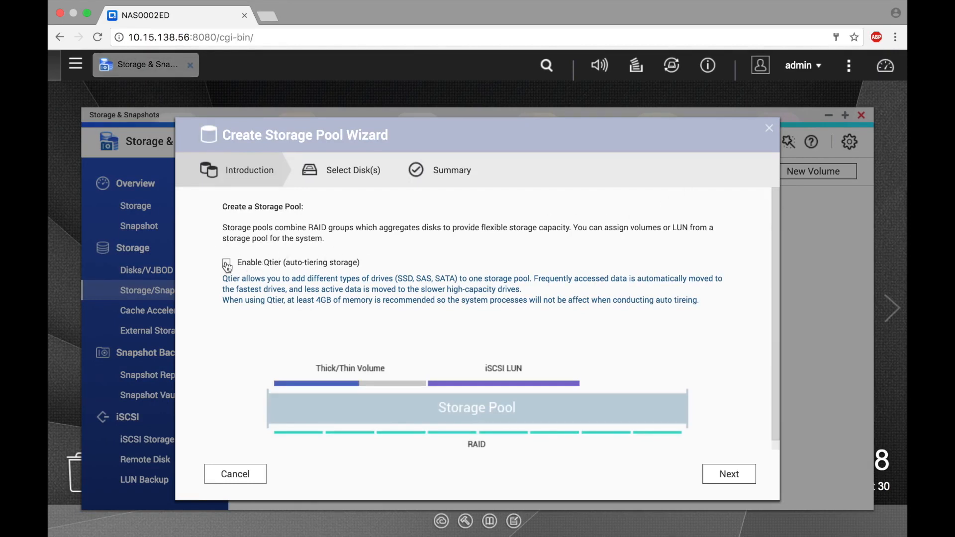
pyautogui.click(226, 263)
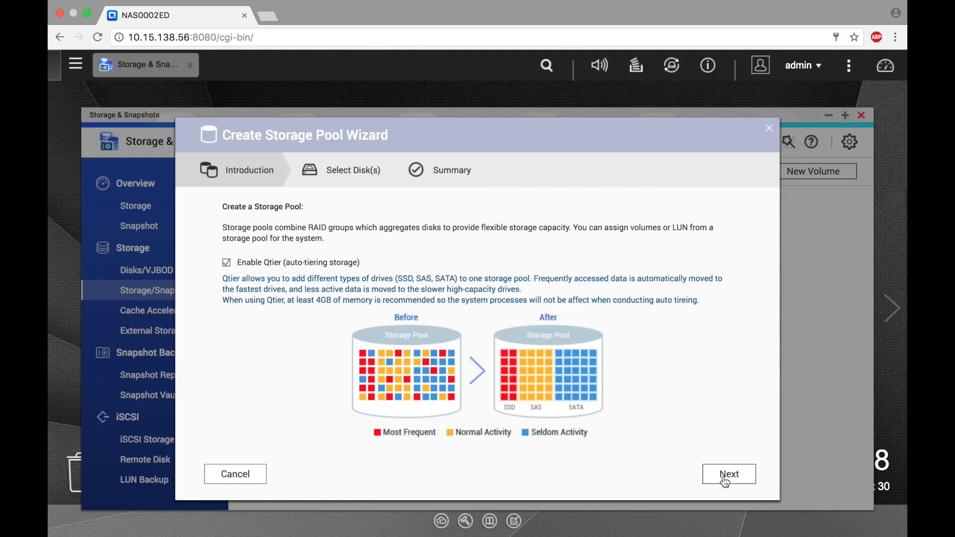
# Select M.2 SSD 1 and M.2 SSD 2 as a RAID 1 SSD tier.
pyautogui.click(730, 474)
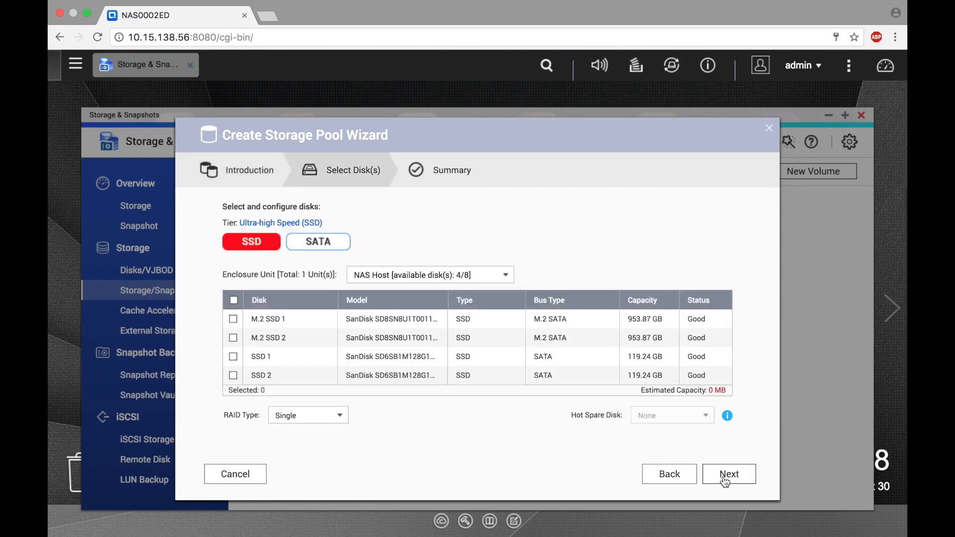
pyautogui.moveTo(258, 323)
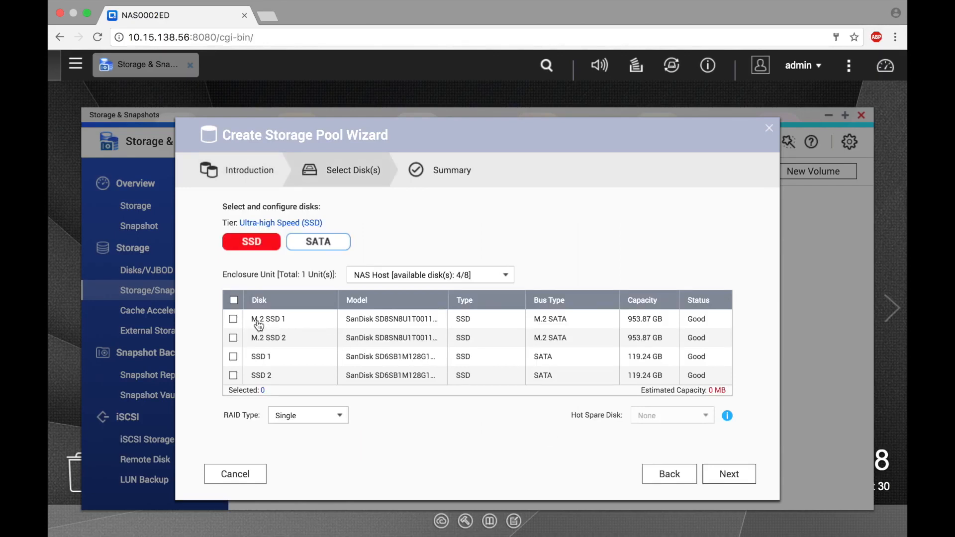
pyautogui.click(234, 318)
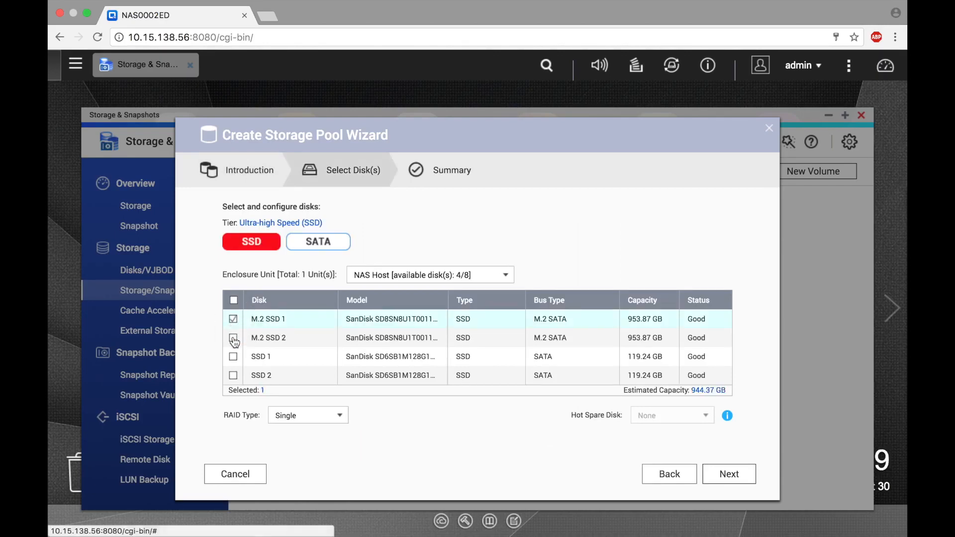
pyautogui.click(233, 338)
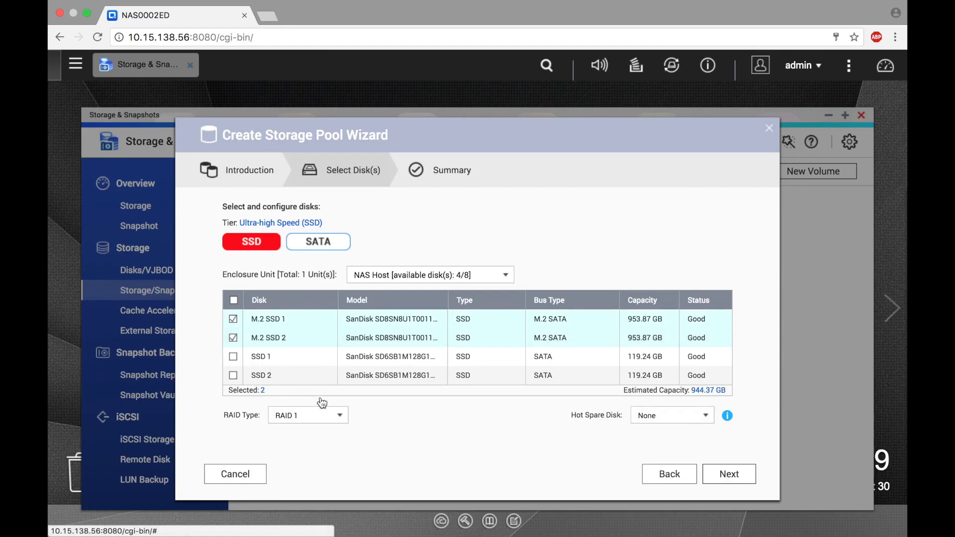
pyautogui.click(307, 415)
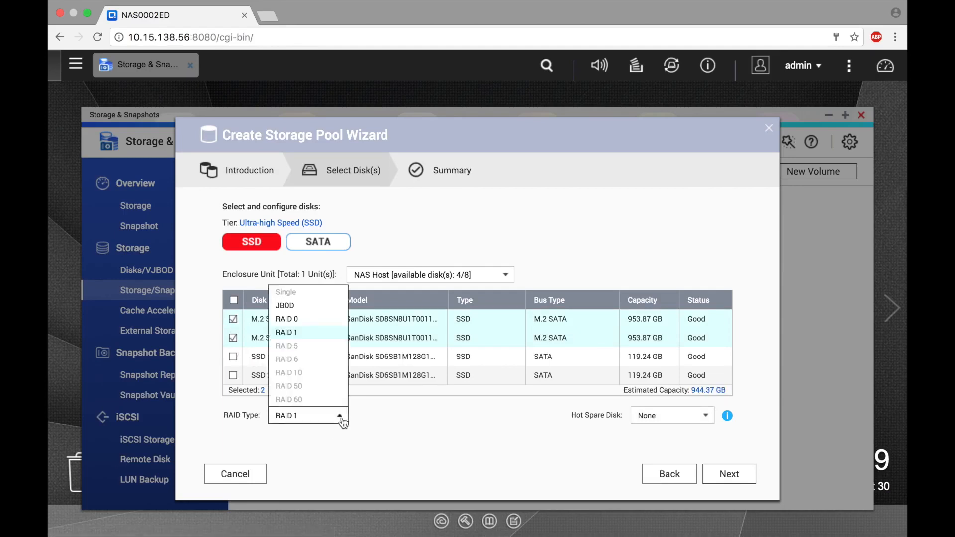
pyautogui.click(287, 332)
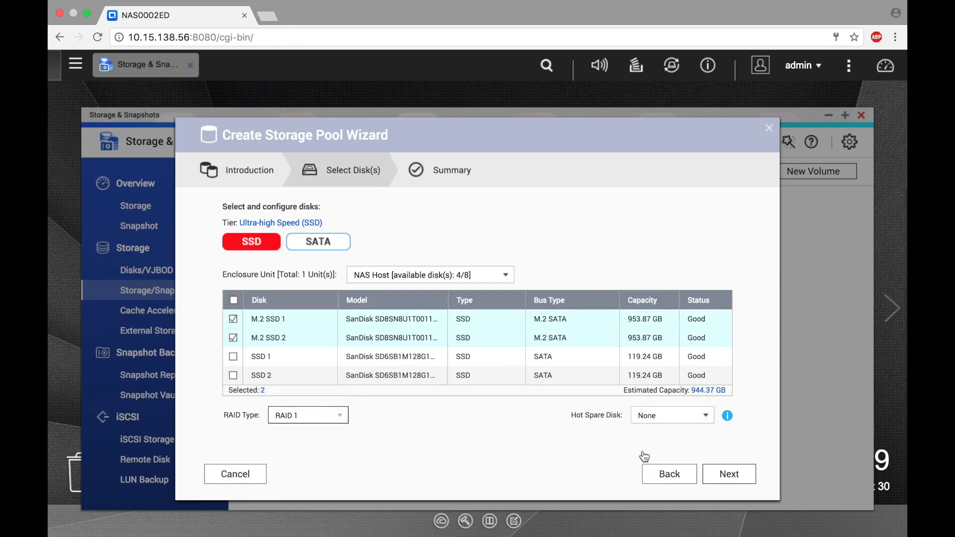
# Add SATA Disks 1–4 as a RAID 5 capacity tier and continue to the summary.
pyautogui.click(318, 241)
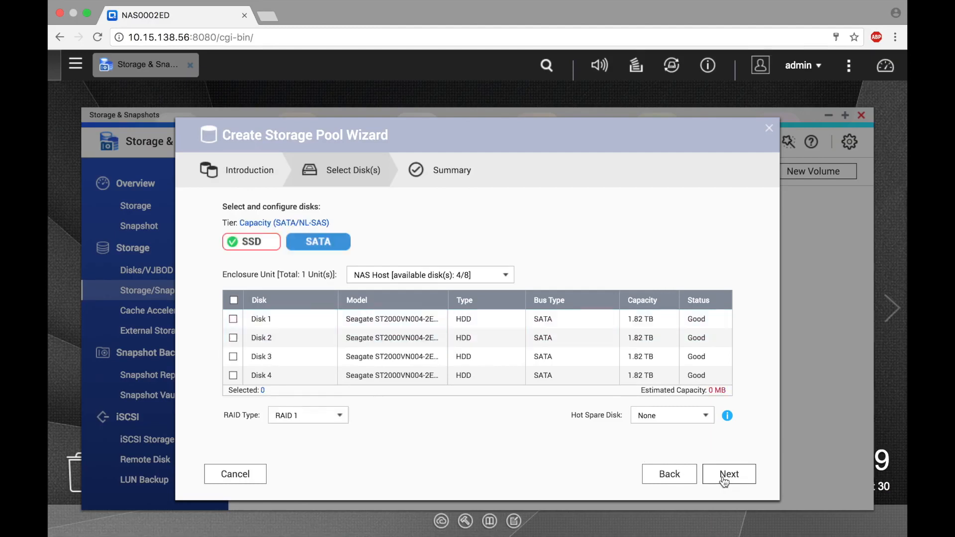
pyautogui.moveTo(317, 353)
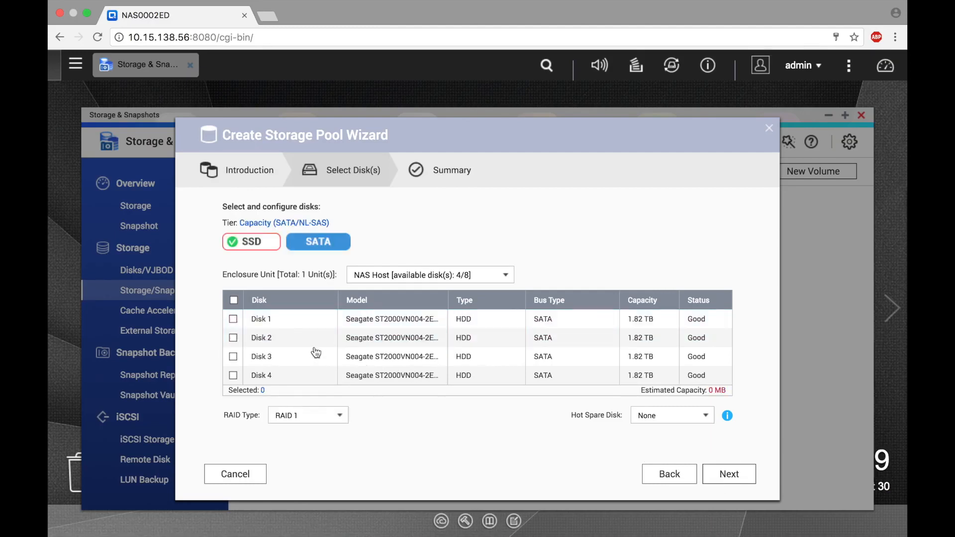
pyautogui.click(233, 318)
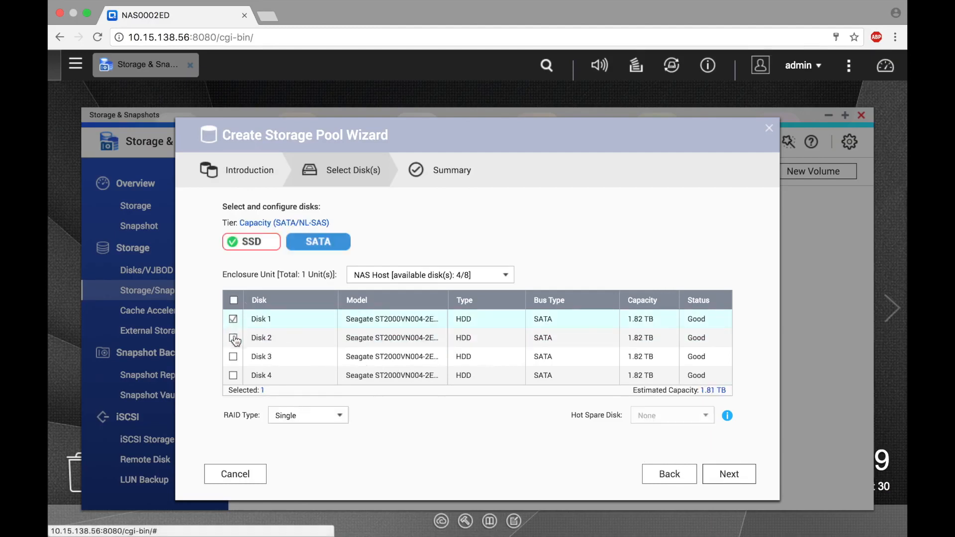
pyautogui.click(233, 356)
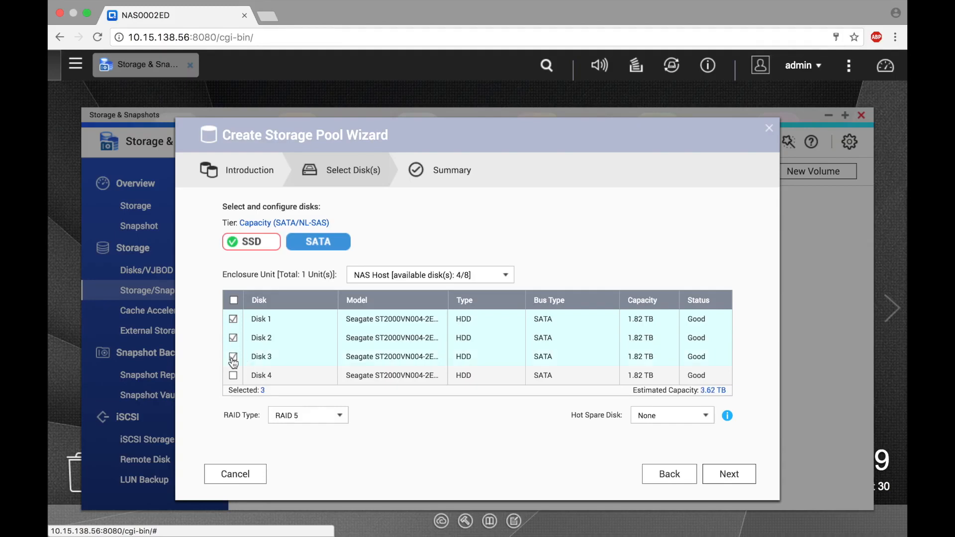
pyautogui.click(233, 375)
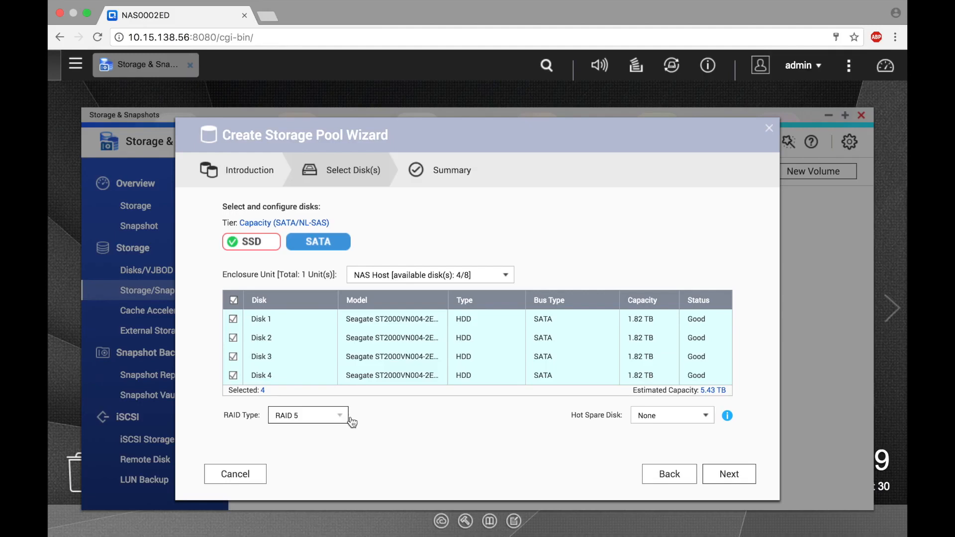
pyautogui.click(728, 474)
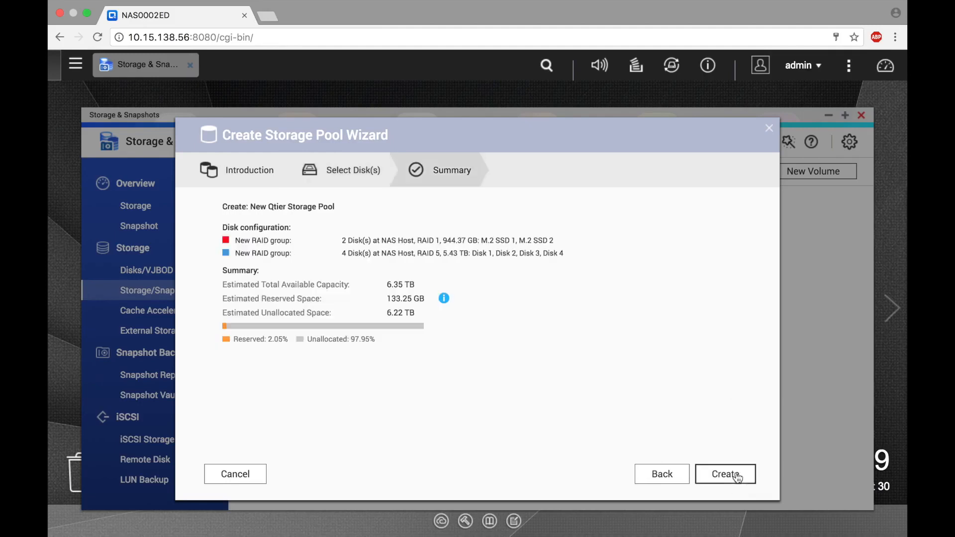
# Create the Qtier pool and confirm the disk erase warning.
pyautogui.click(725, 474)
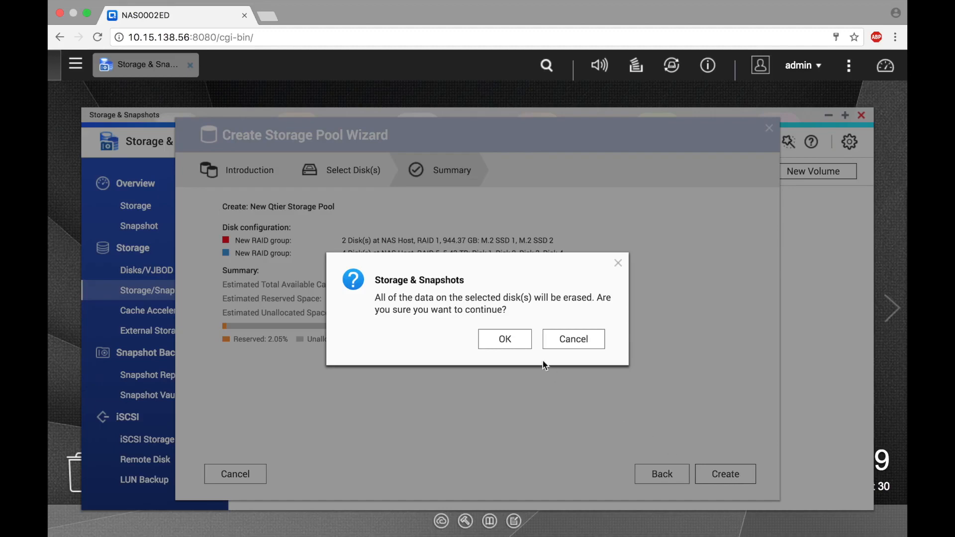
pyautogui.click(504, 339)
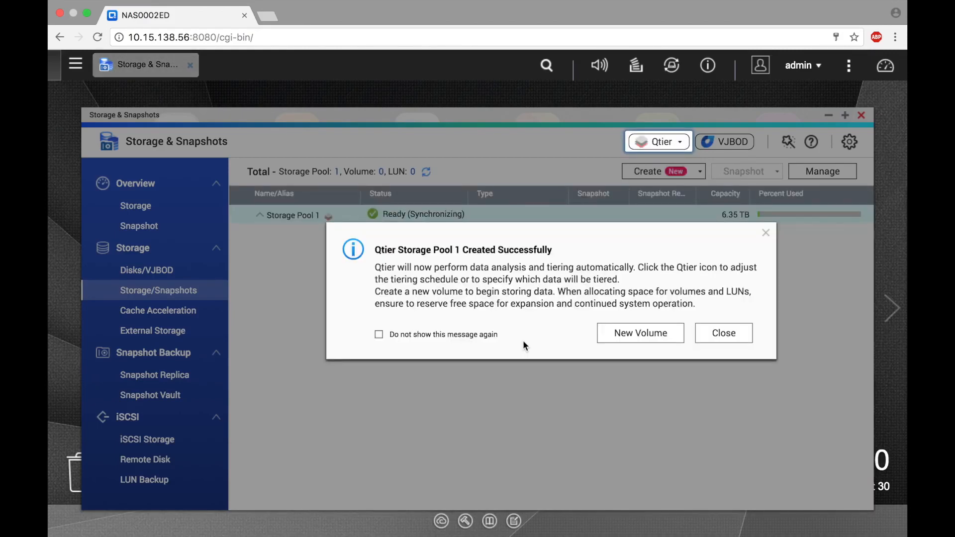
pyautogui.moveTo(531, 344)
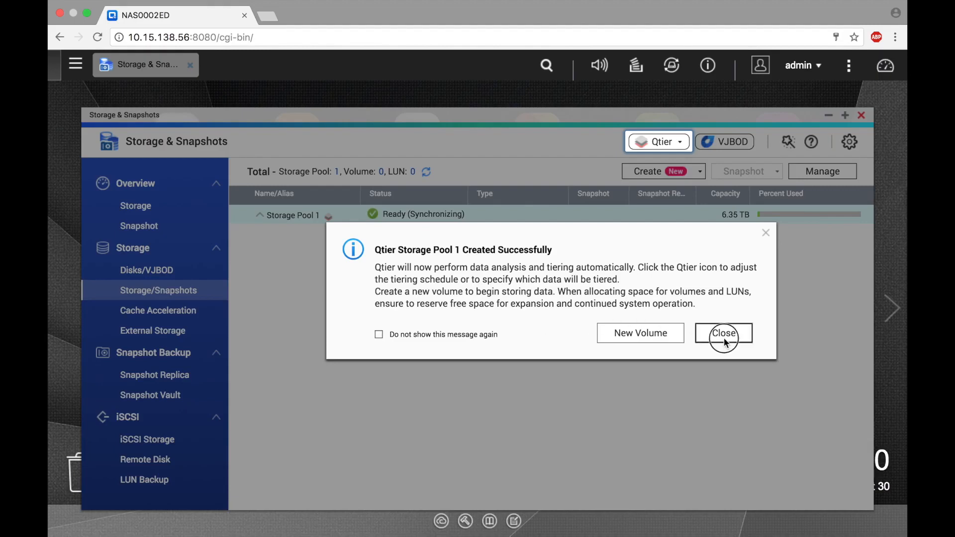
# Close the success dialog, then open and close the Qtier dropdown.
pyautogui.click(723, 333)
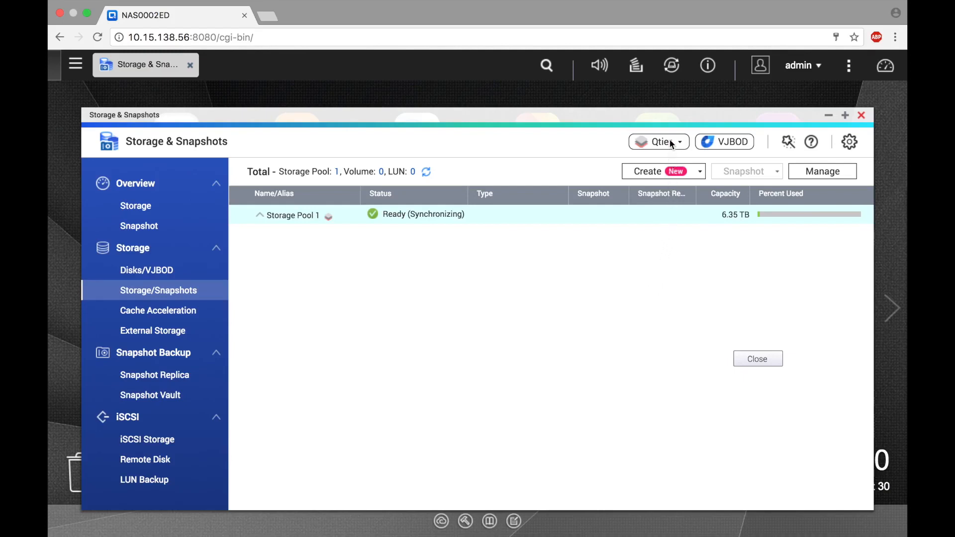
pyautogui.click(659, 141)
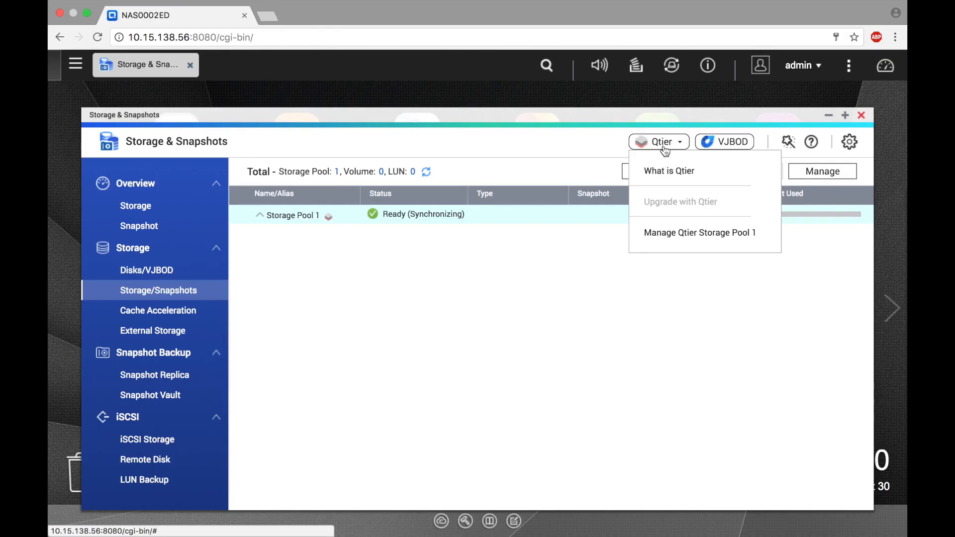
pyautogui.click(659, 142)
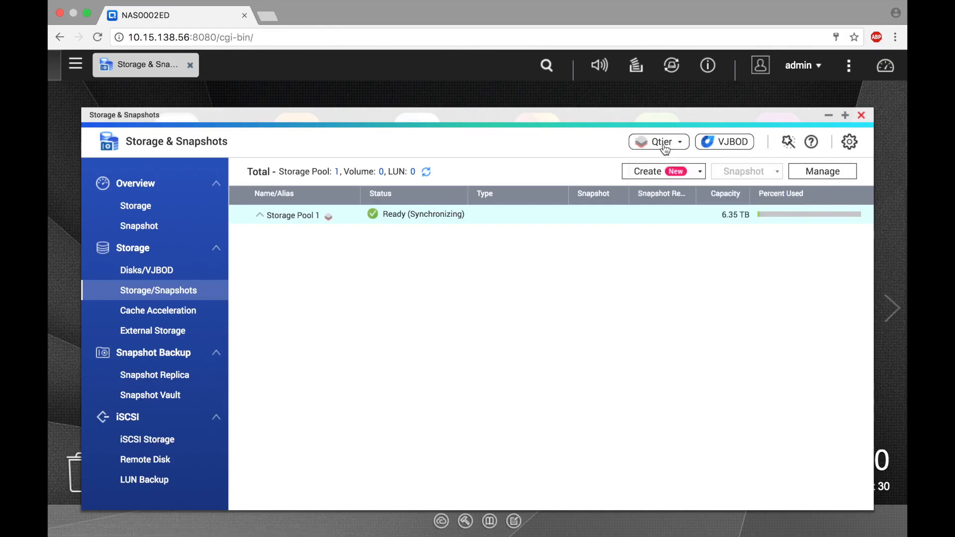
pyautogui.moveTo(620, 255)
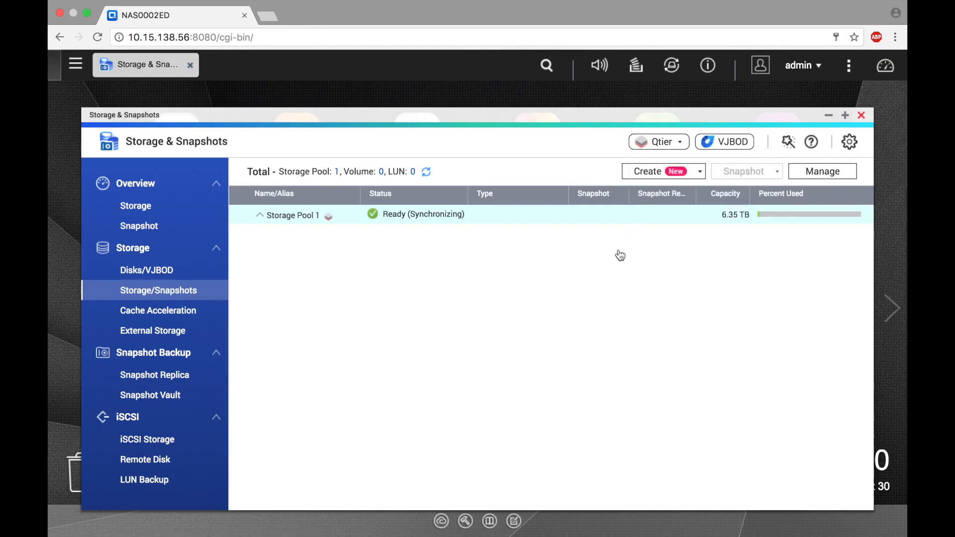